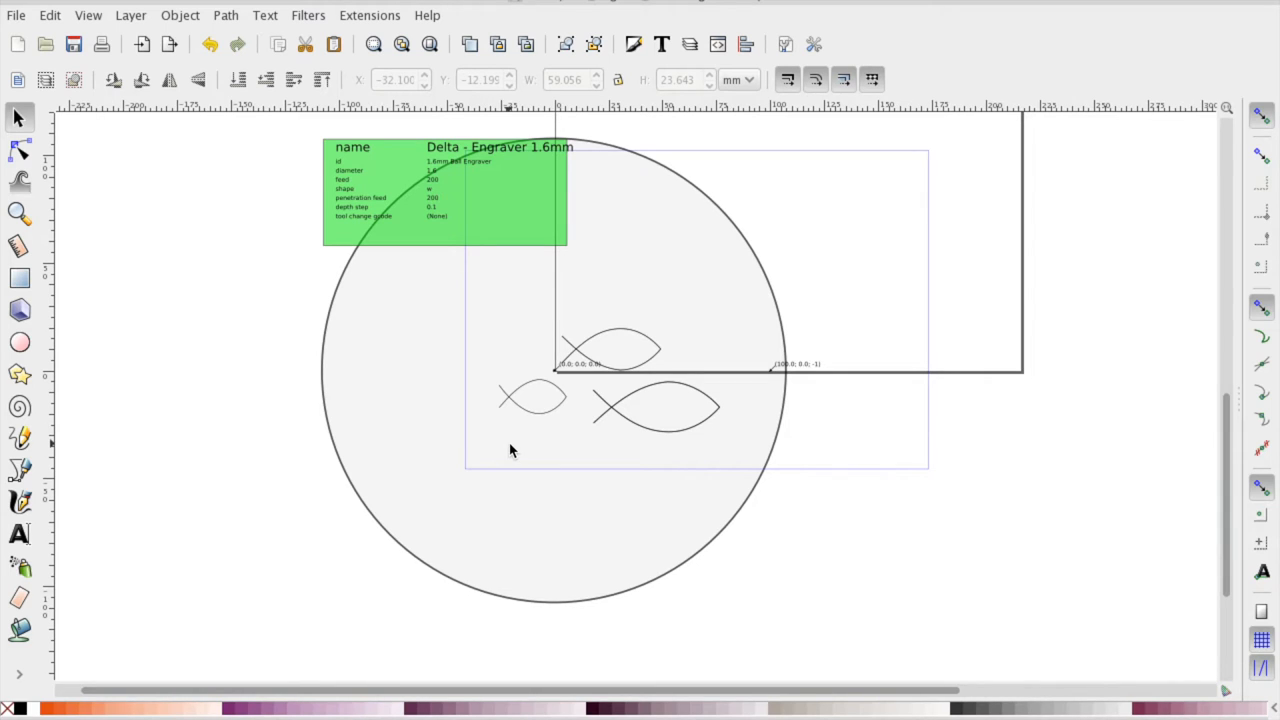
mouse_move(804, 436)
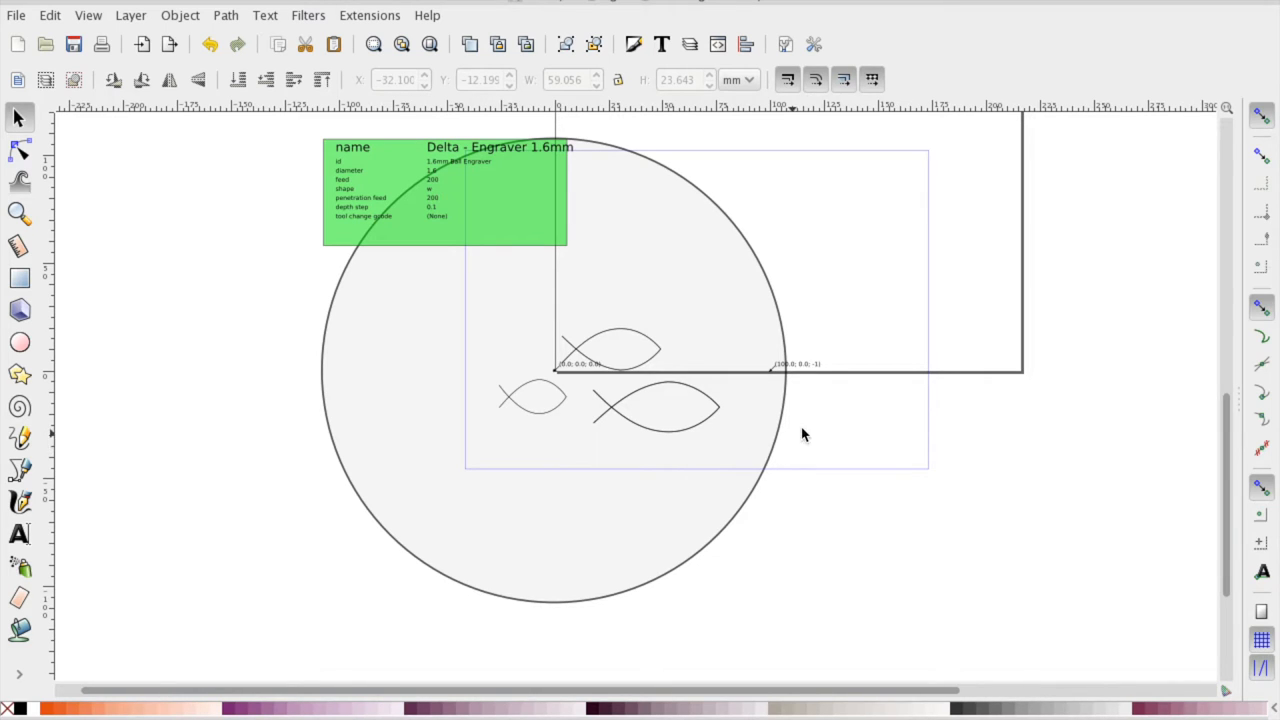
mouse_move(816, 408)
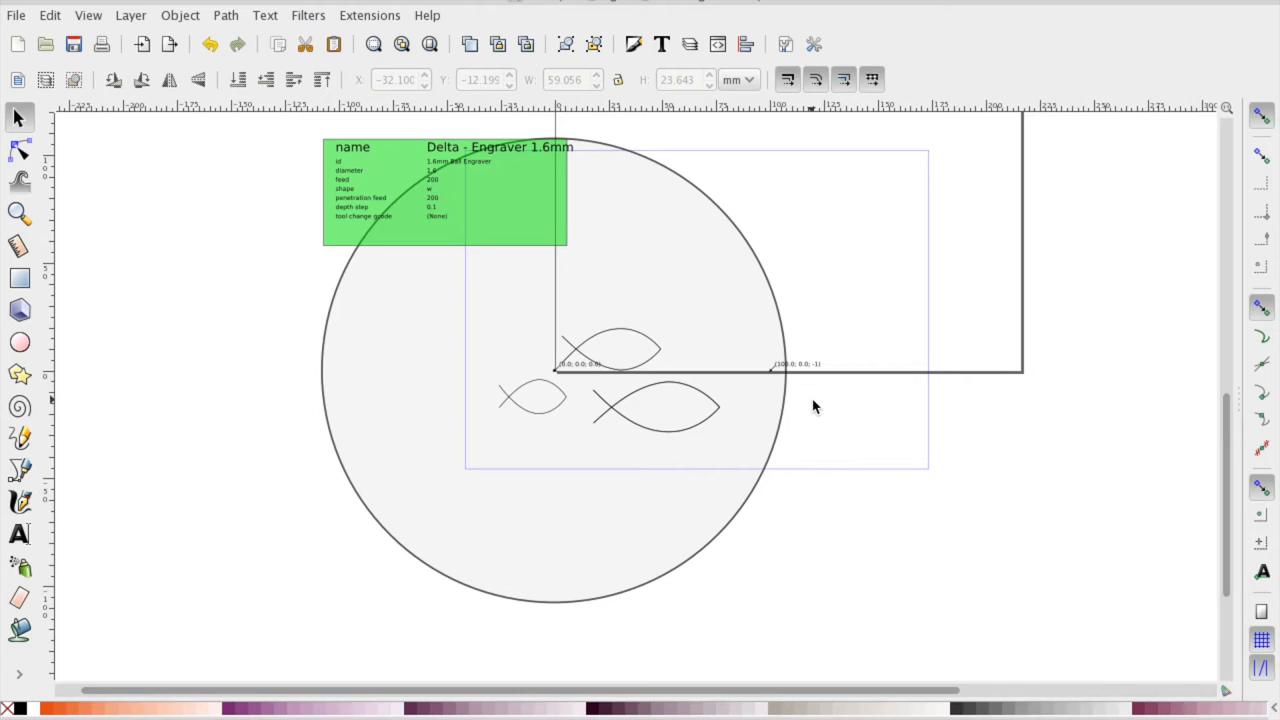
mouse_move(818, 388)
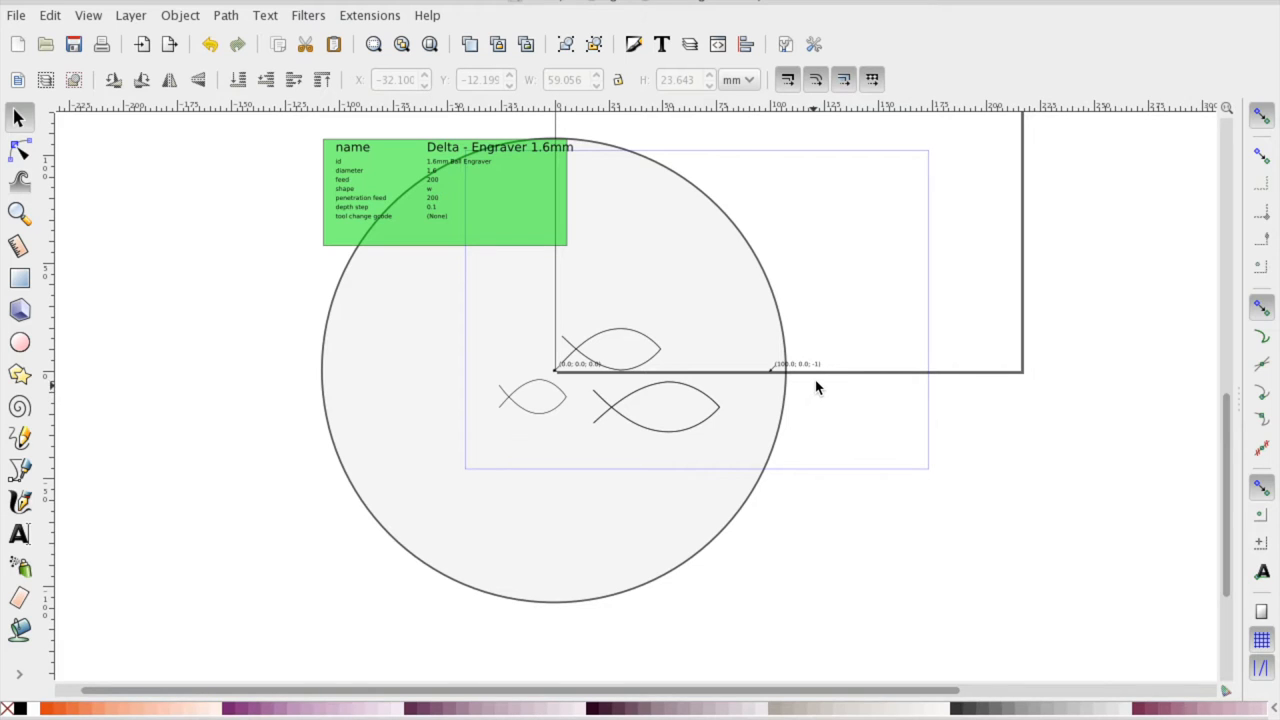
mouse_move(818, 380)
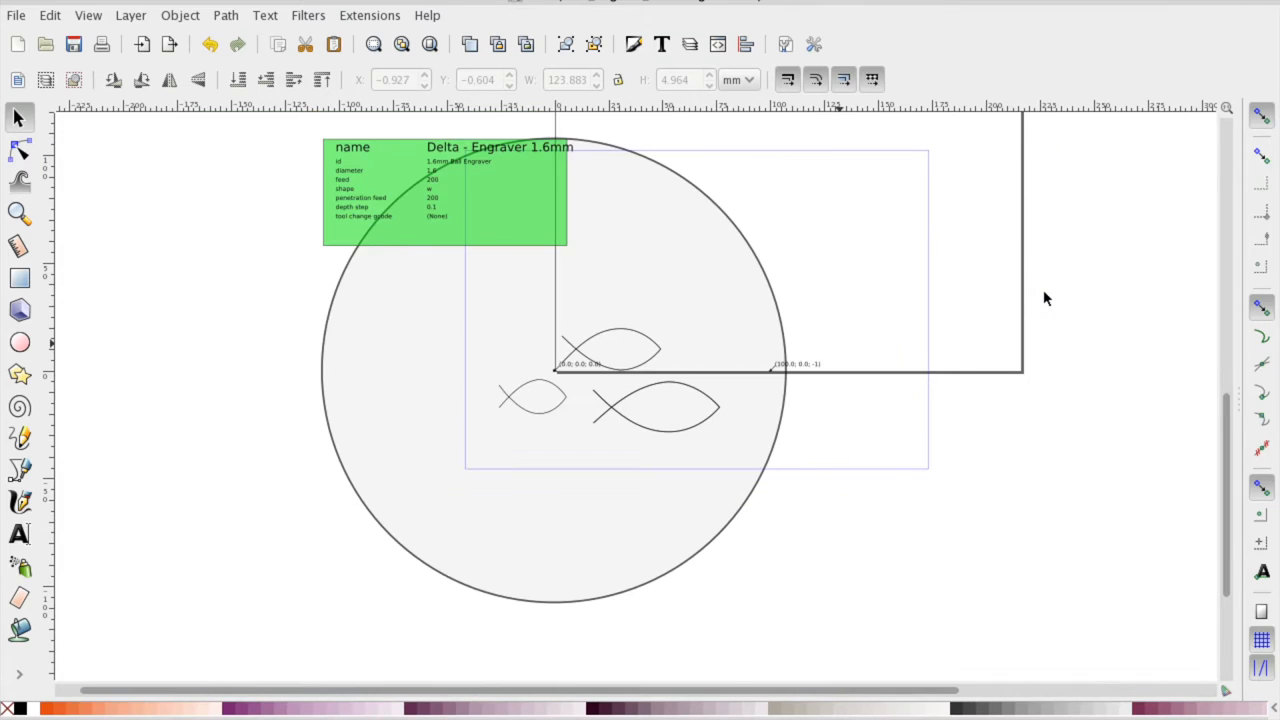
Paste a fourth fish path copy lower inside the circle.
click(656, 408)
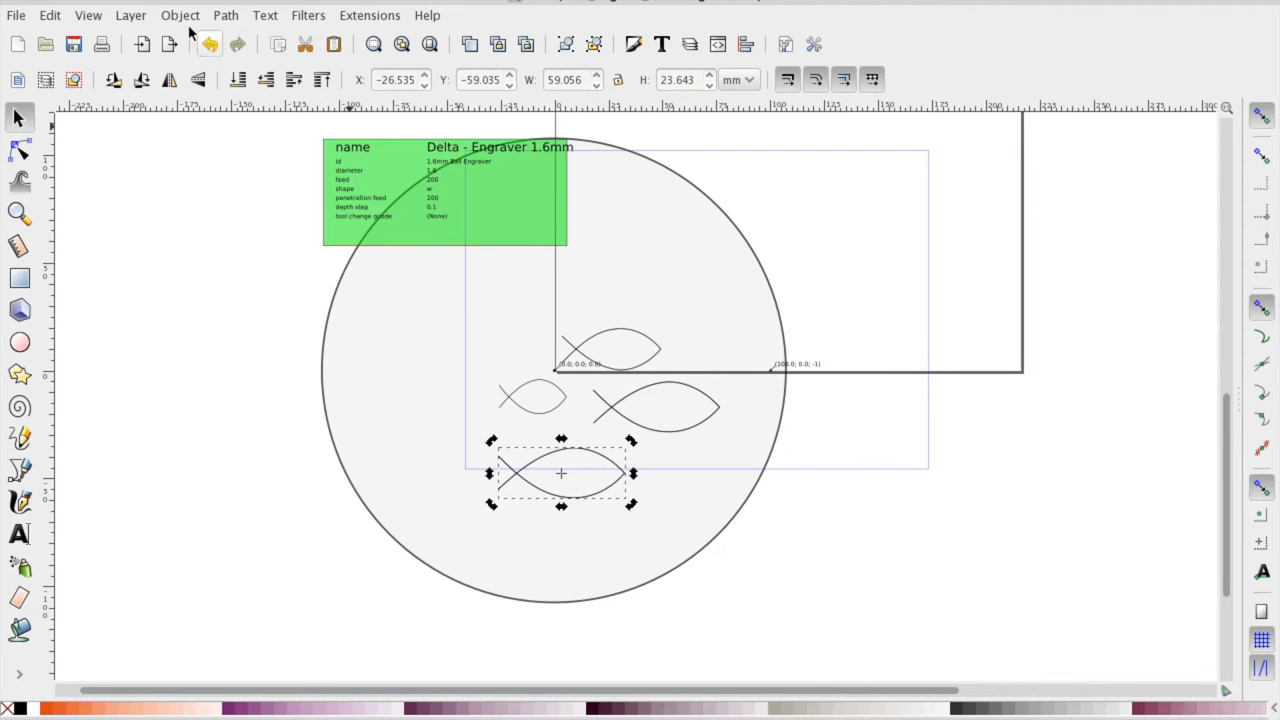
Remove the extra fish copies and move the remaining fish onto the axes origin.
drag(560, 472, 656, 408)
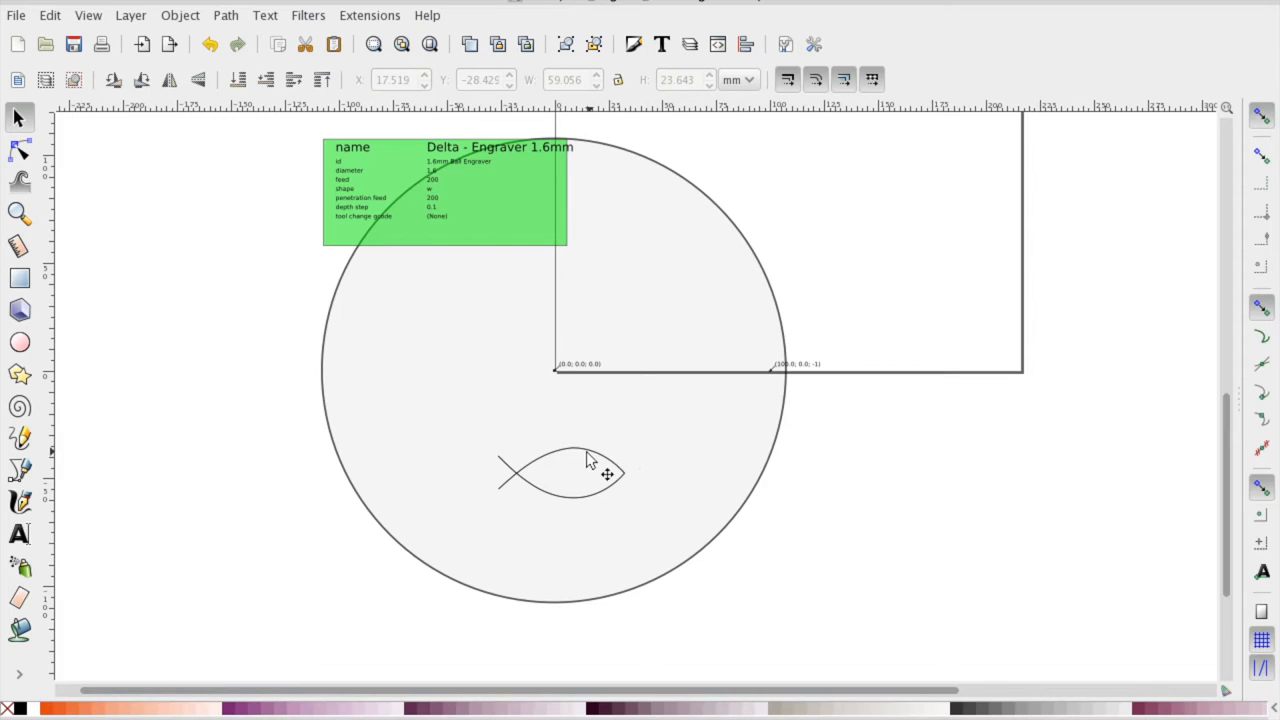
drag(604, 472, 564, 360)
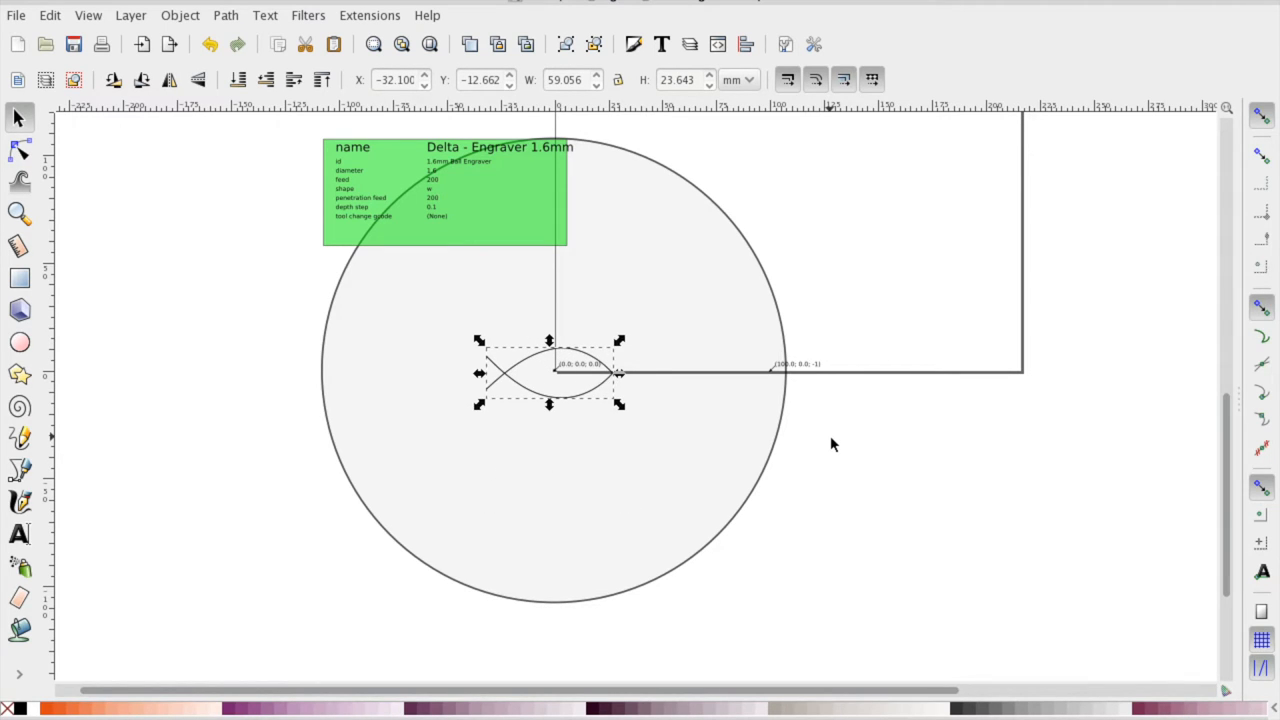
click(832, 444)
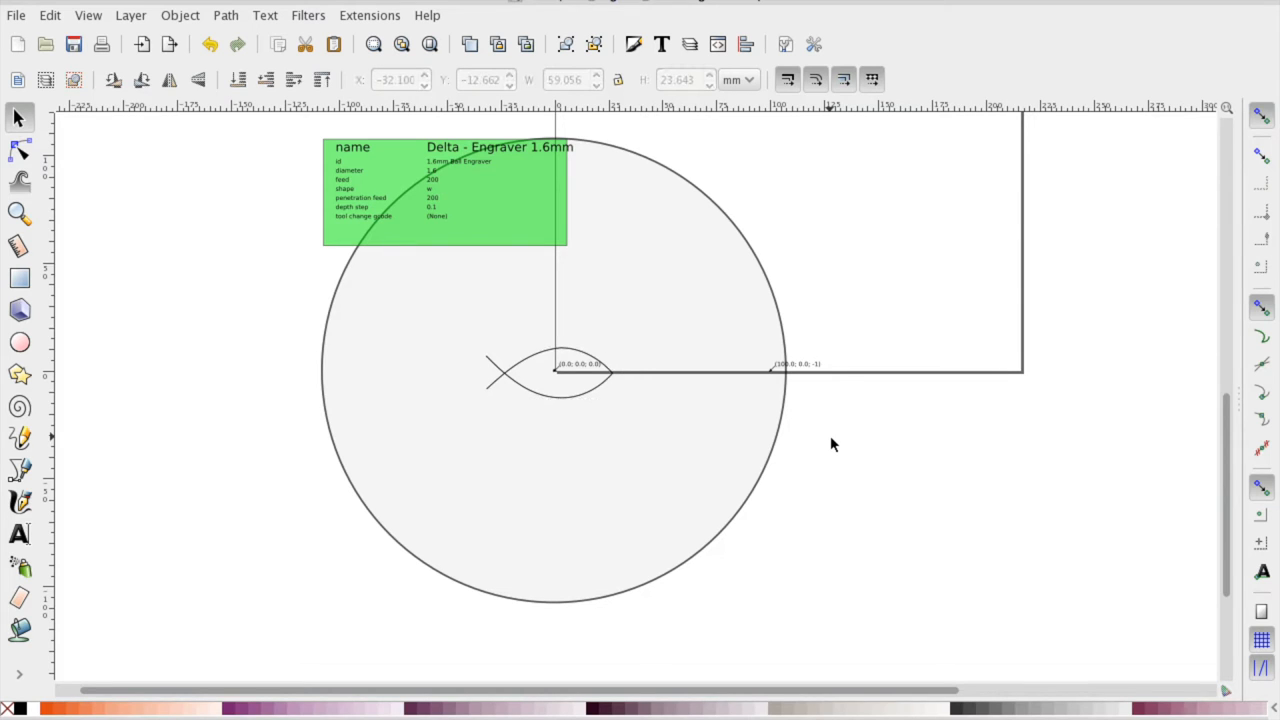
Draw a workpiece rectangle overlapping the fish inside the circle.
click(14, 276)
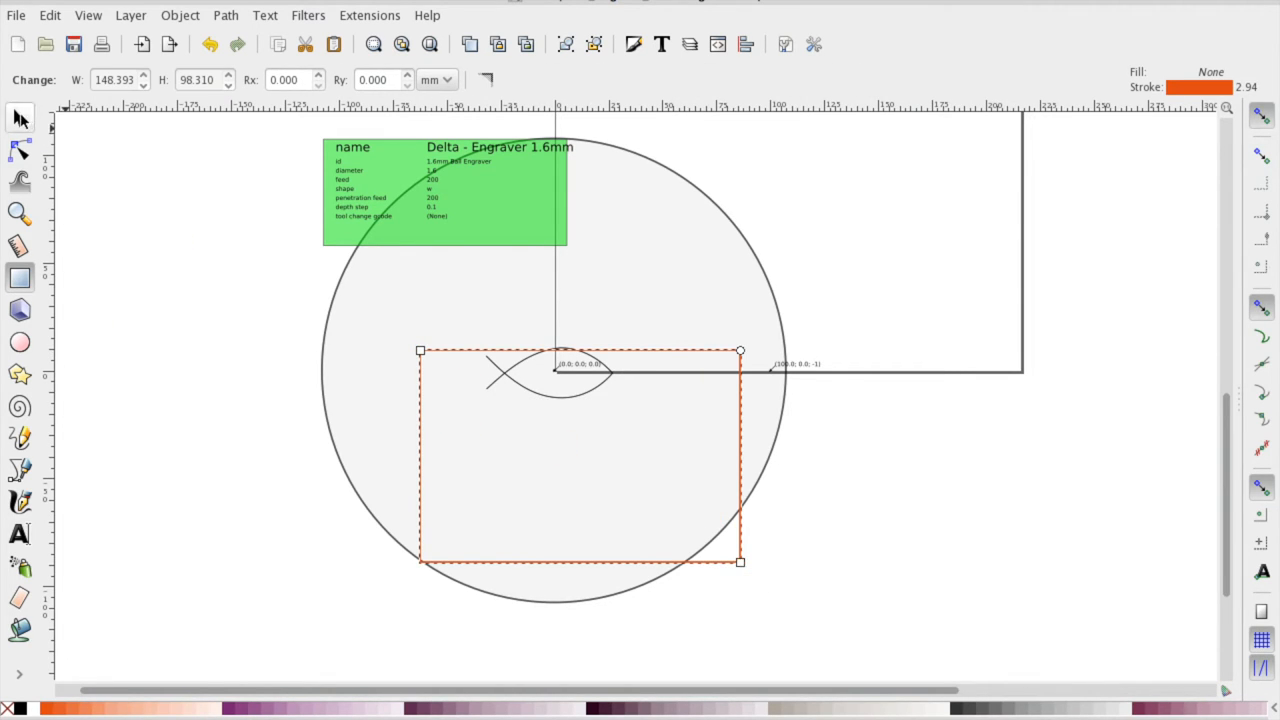
click(582, 468)
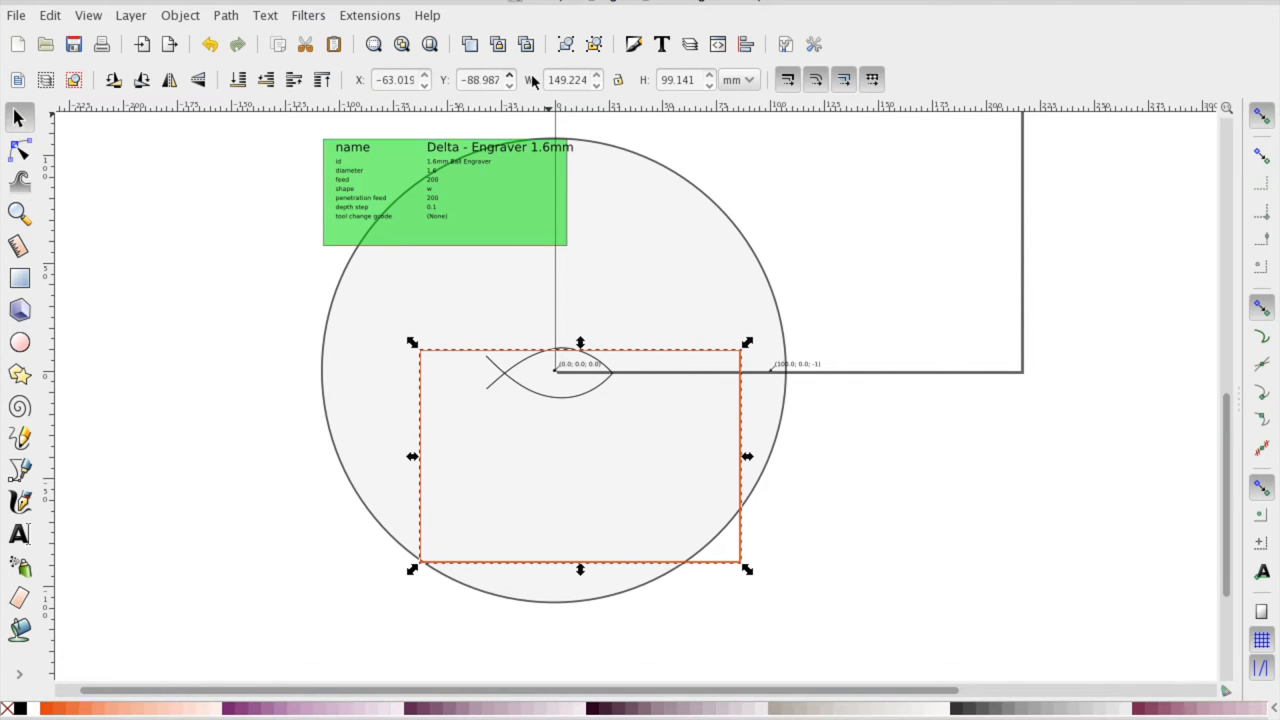